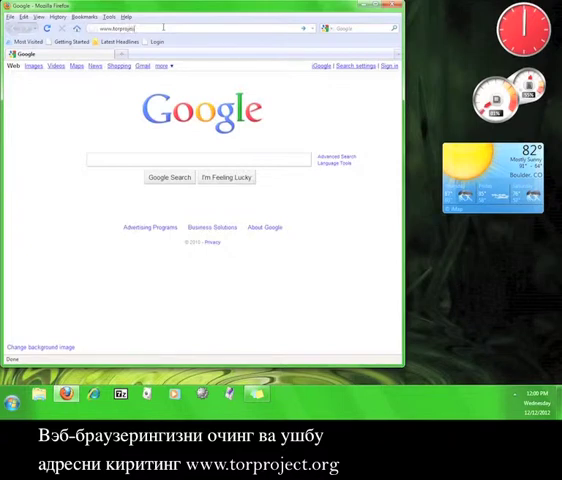
# Download the Tor installation bundle for Windows from torproject.org and save it to the computer.
pyautogui.press('Return')
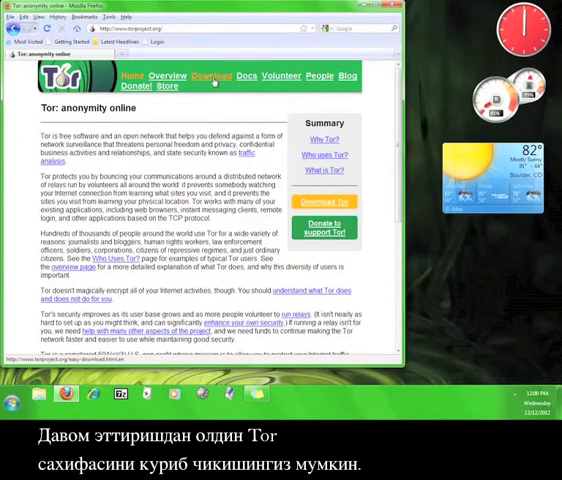
pyautogui.click(211, 75)
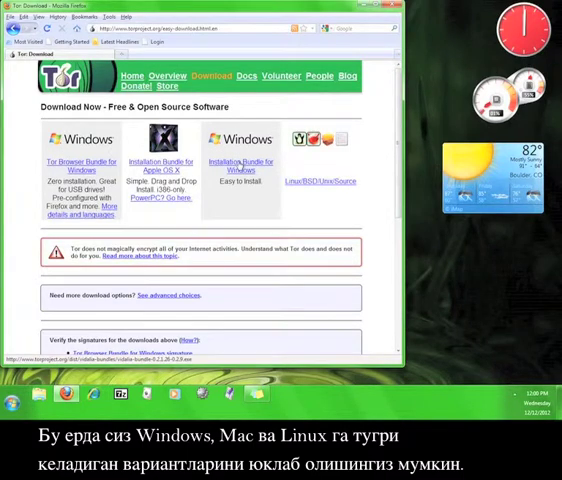
pyautogui.click(240, 163)
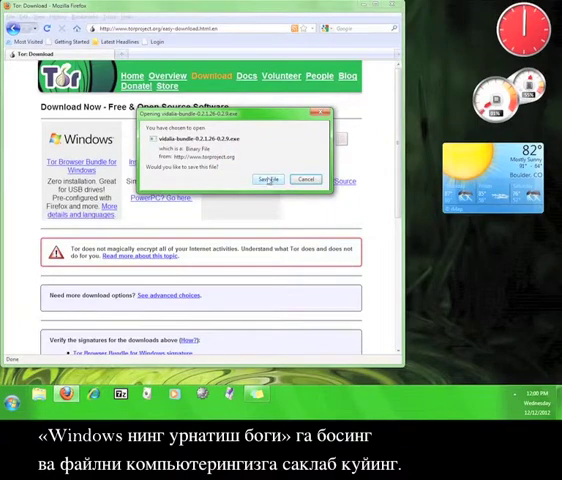
pyautogui.click(266, 180)
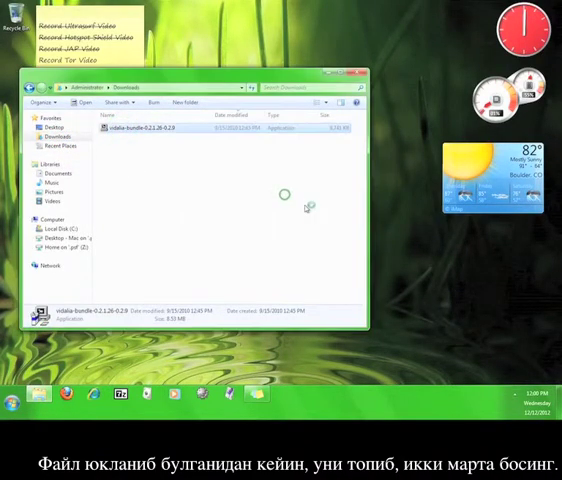
# Run the Vidalia bundle installer in English with the full component set into the default folder.
pyautogui.doubleClick(130, 128)
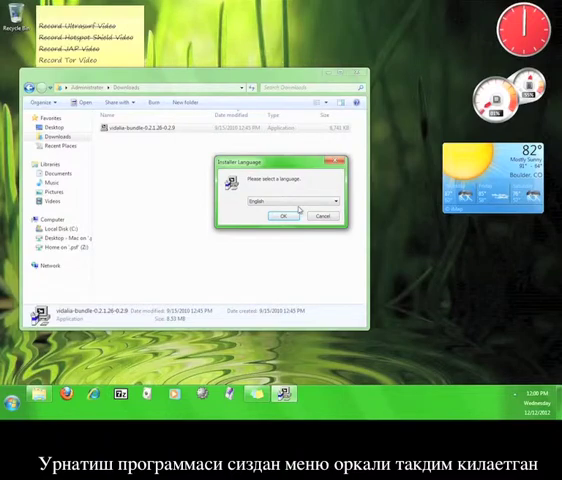
pyautogui.click(333, 200)
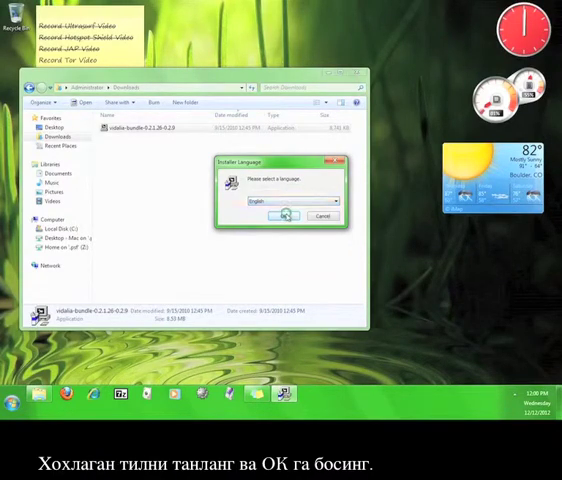
pyautogui.click(284, 215)
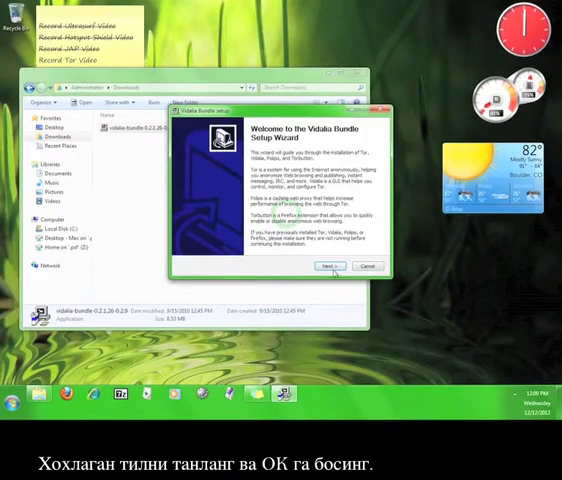
pyautogui.click(327, 266)
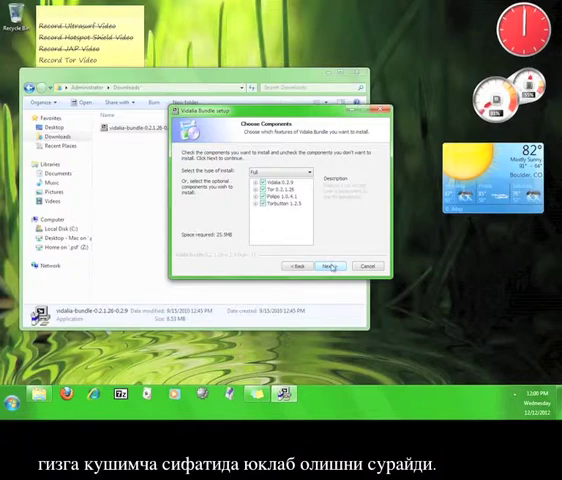
pyautogui.click(330, 266)
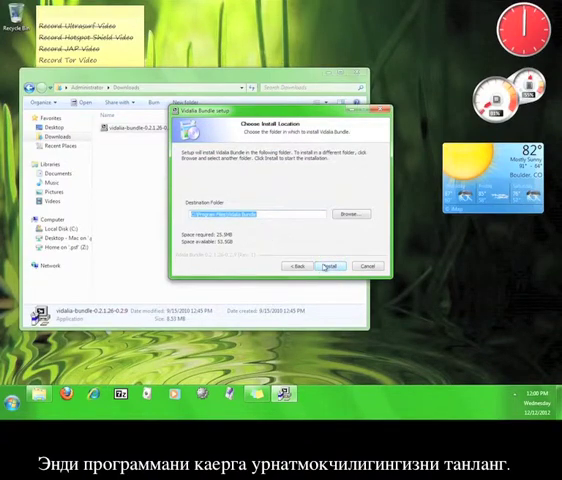
pyautogui.click(329, 266)
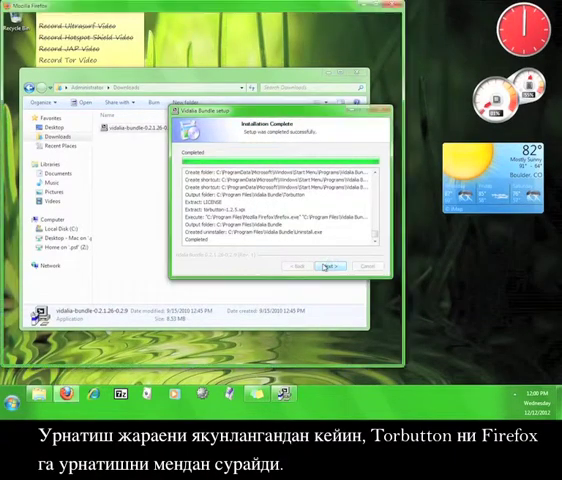
# Install the Torbutton add-on from the Software Installation prompt and restart Firefox.
pyautogui.click(330, 266)
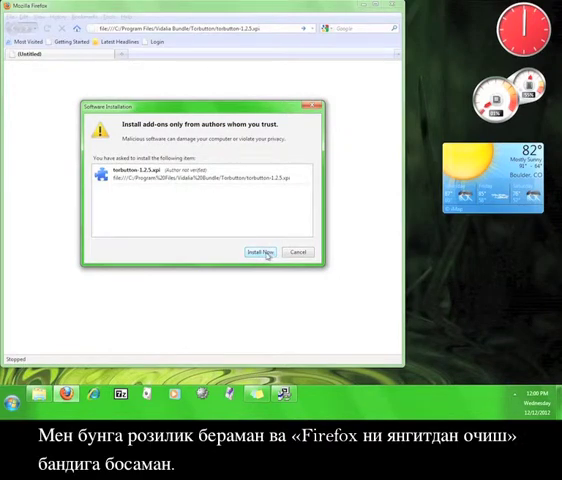
pyautogui.click(259, 251)
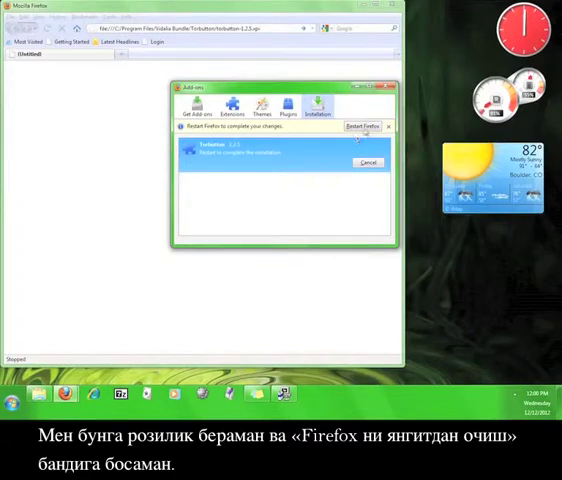
pyautogui.click(363, 126)
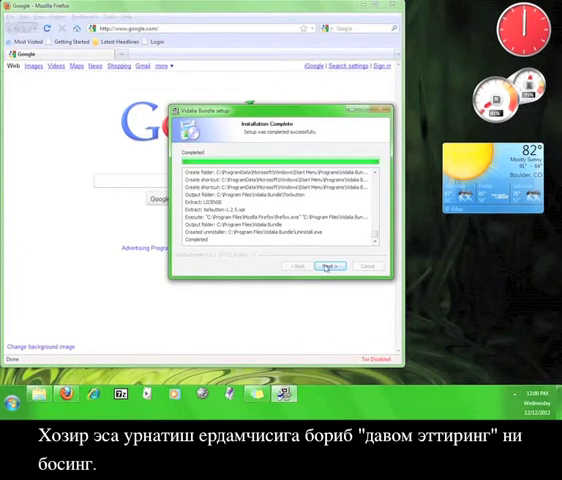
# Finish the setup wizard with 'Run installed components now' unchecked.
pyautogui.click(330, 265)
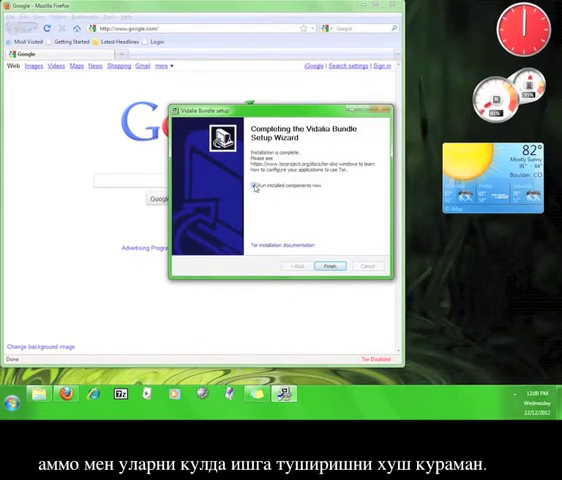
pyautogui.click(255, 188)
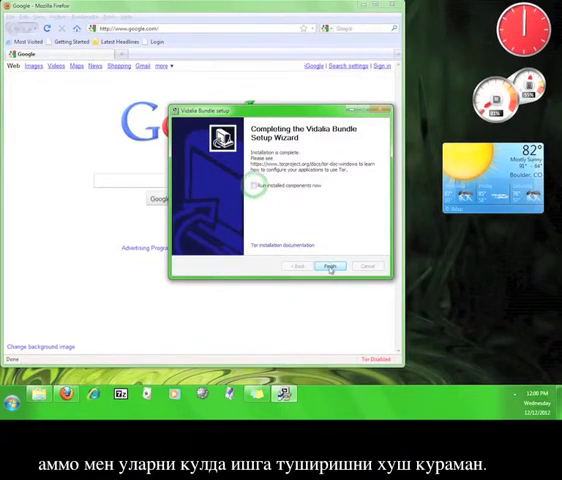
pyautogui.click(330, 266)
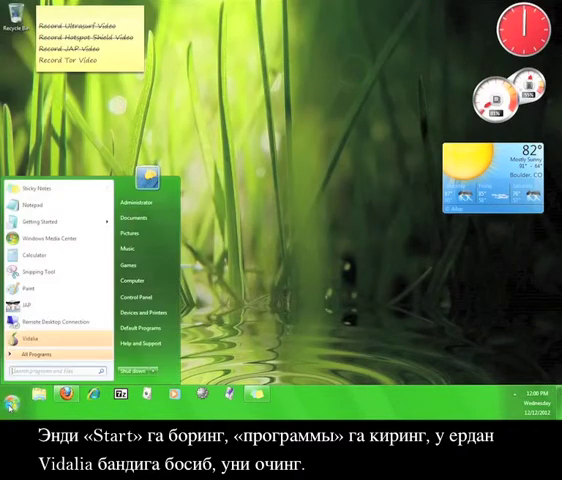
# Launch Vidalia from the Vidalia Bundle group under Start > All Programs.
pyautogui.click(40, 353)
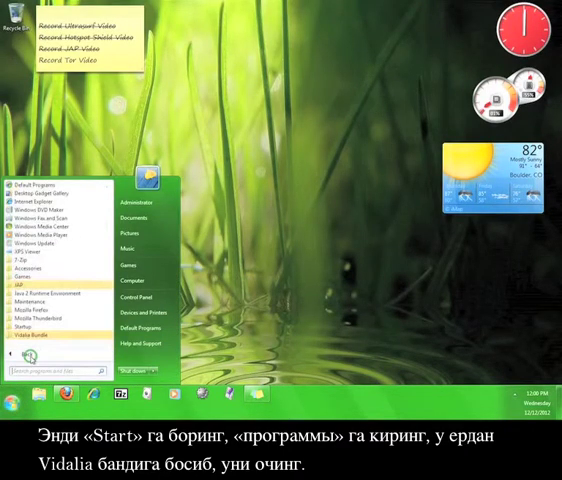
pyautogui.click(38, 341)
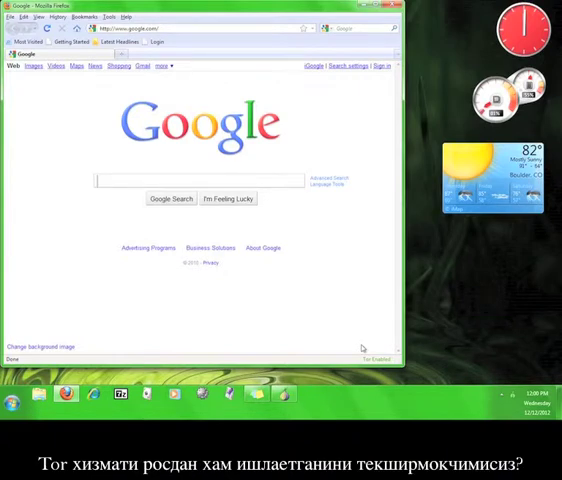
pyautogui.moveTo(385, 372)
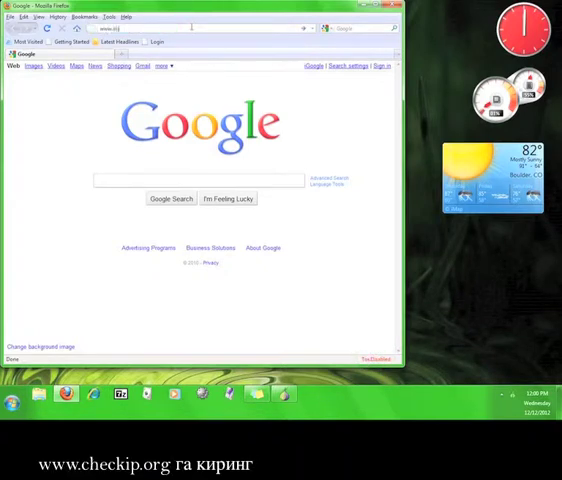
pyautogui.write('www.checkip.org')
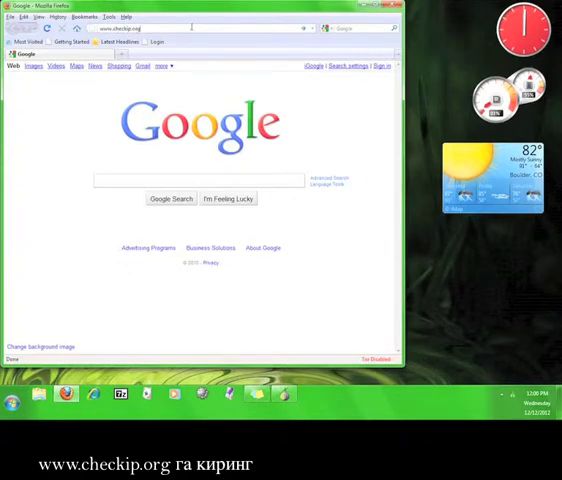
pyautogui.press('Return')
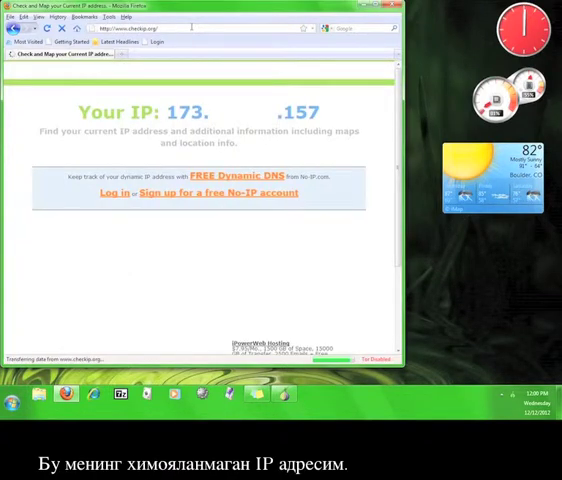